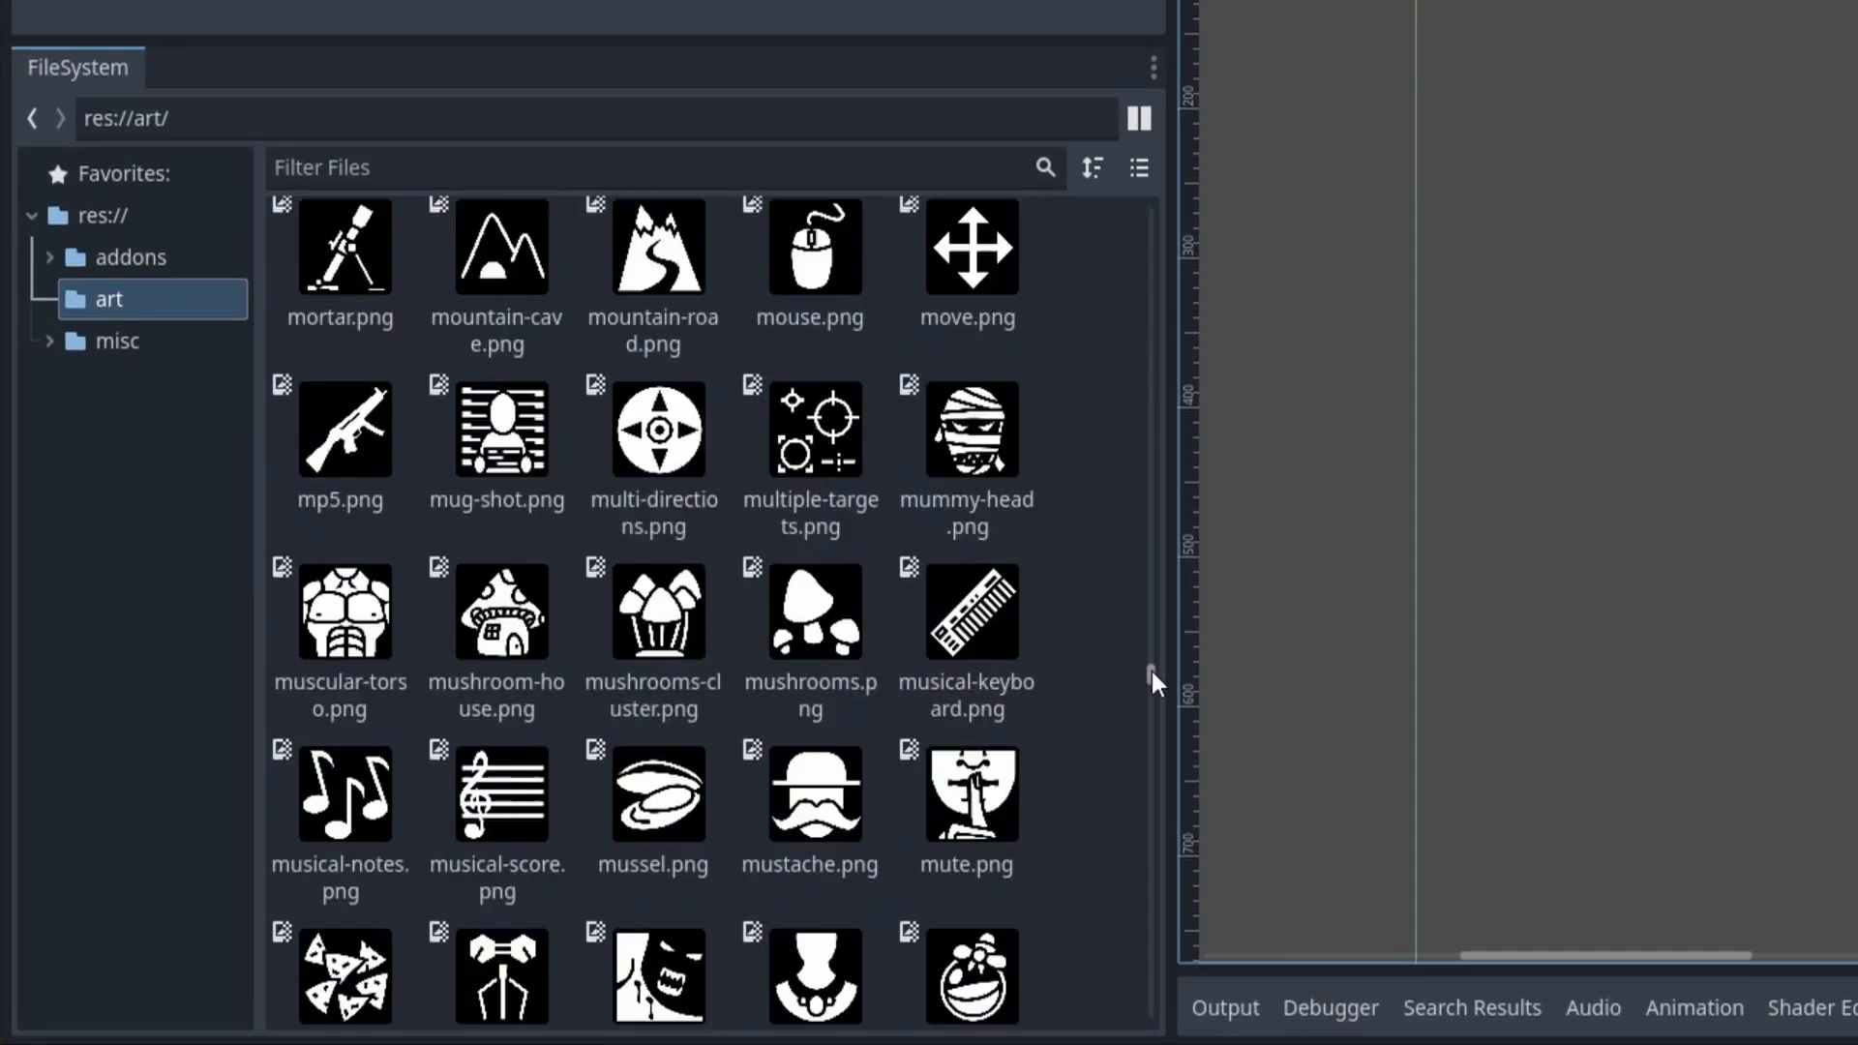
- Select the TextureRect node to inspect its 512×512 minimum size and empty Texture
{"action": "scroll", "scroll_direction": "down", "scroll_amount": 3}
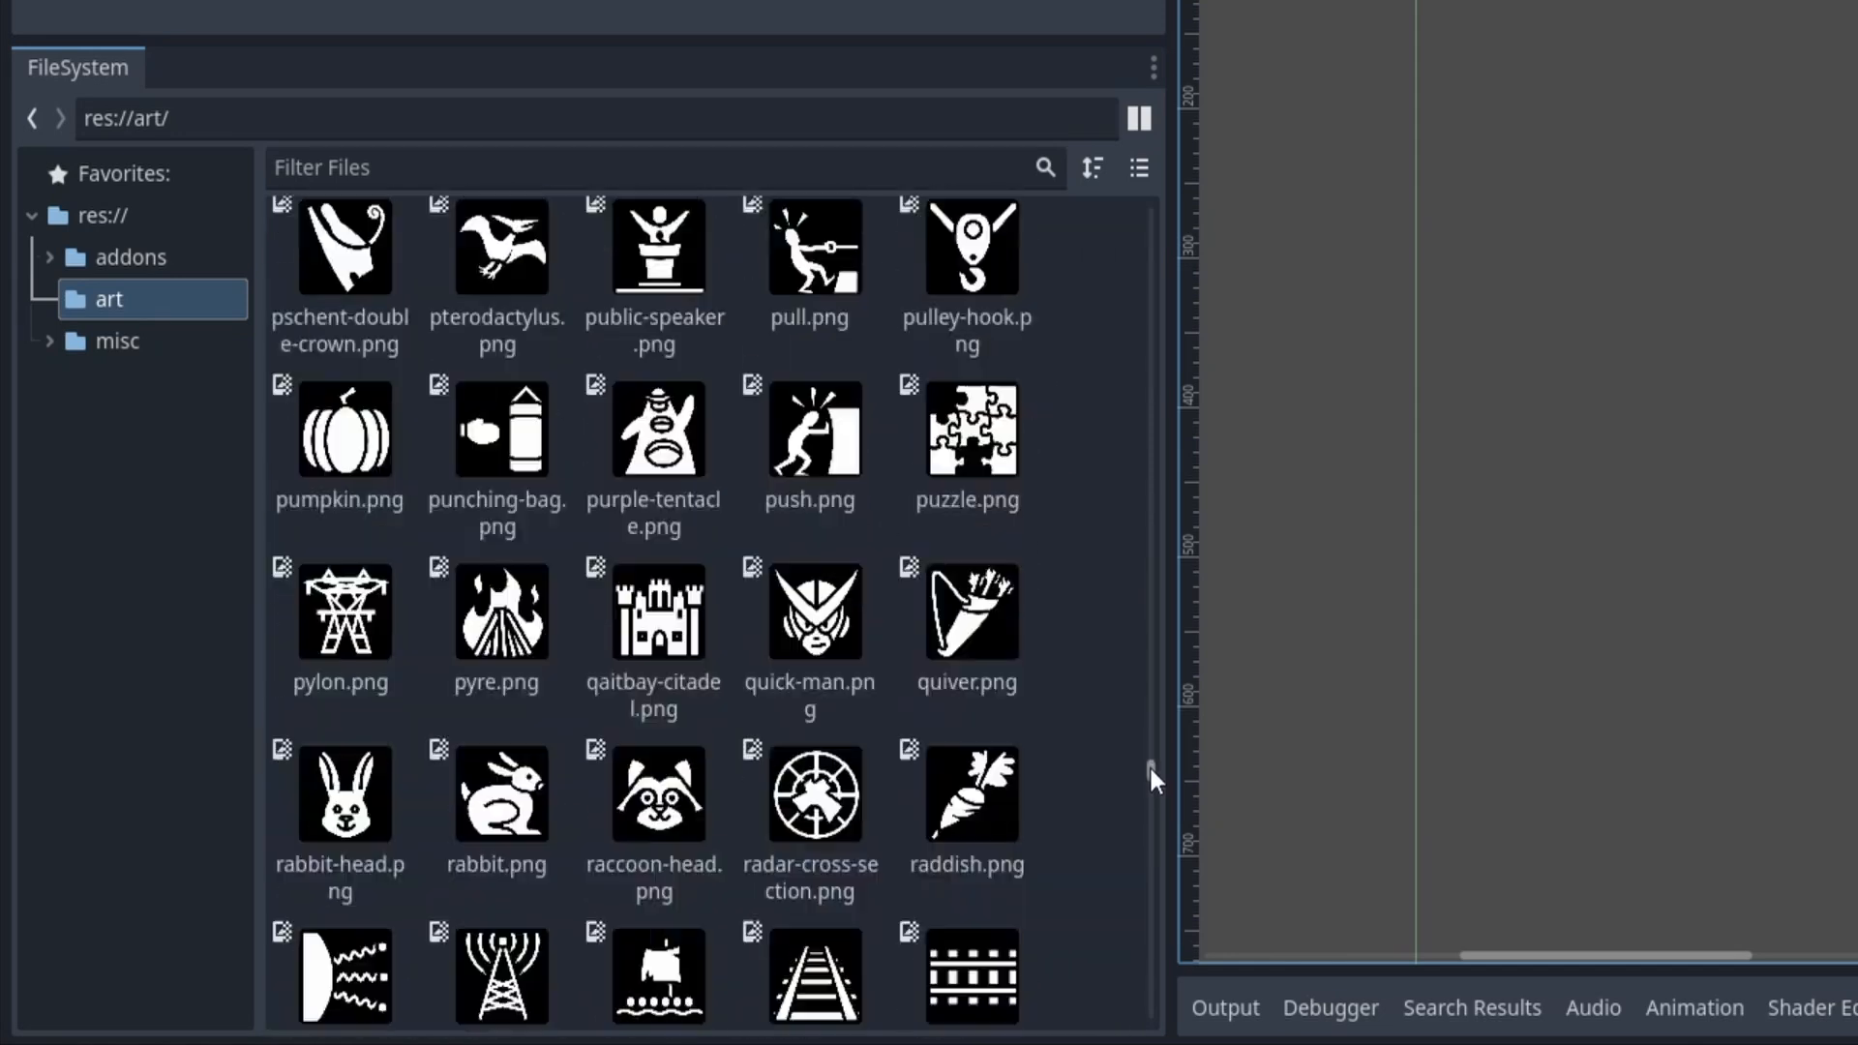
{"action": "scroll", "scroll_direction": "down", "scroll_amount": 3}
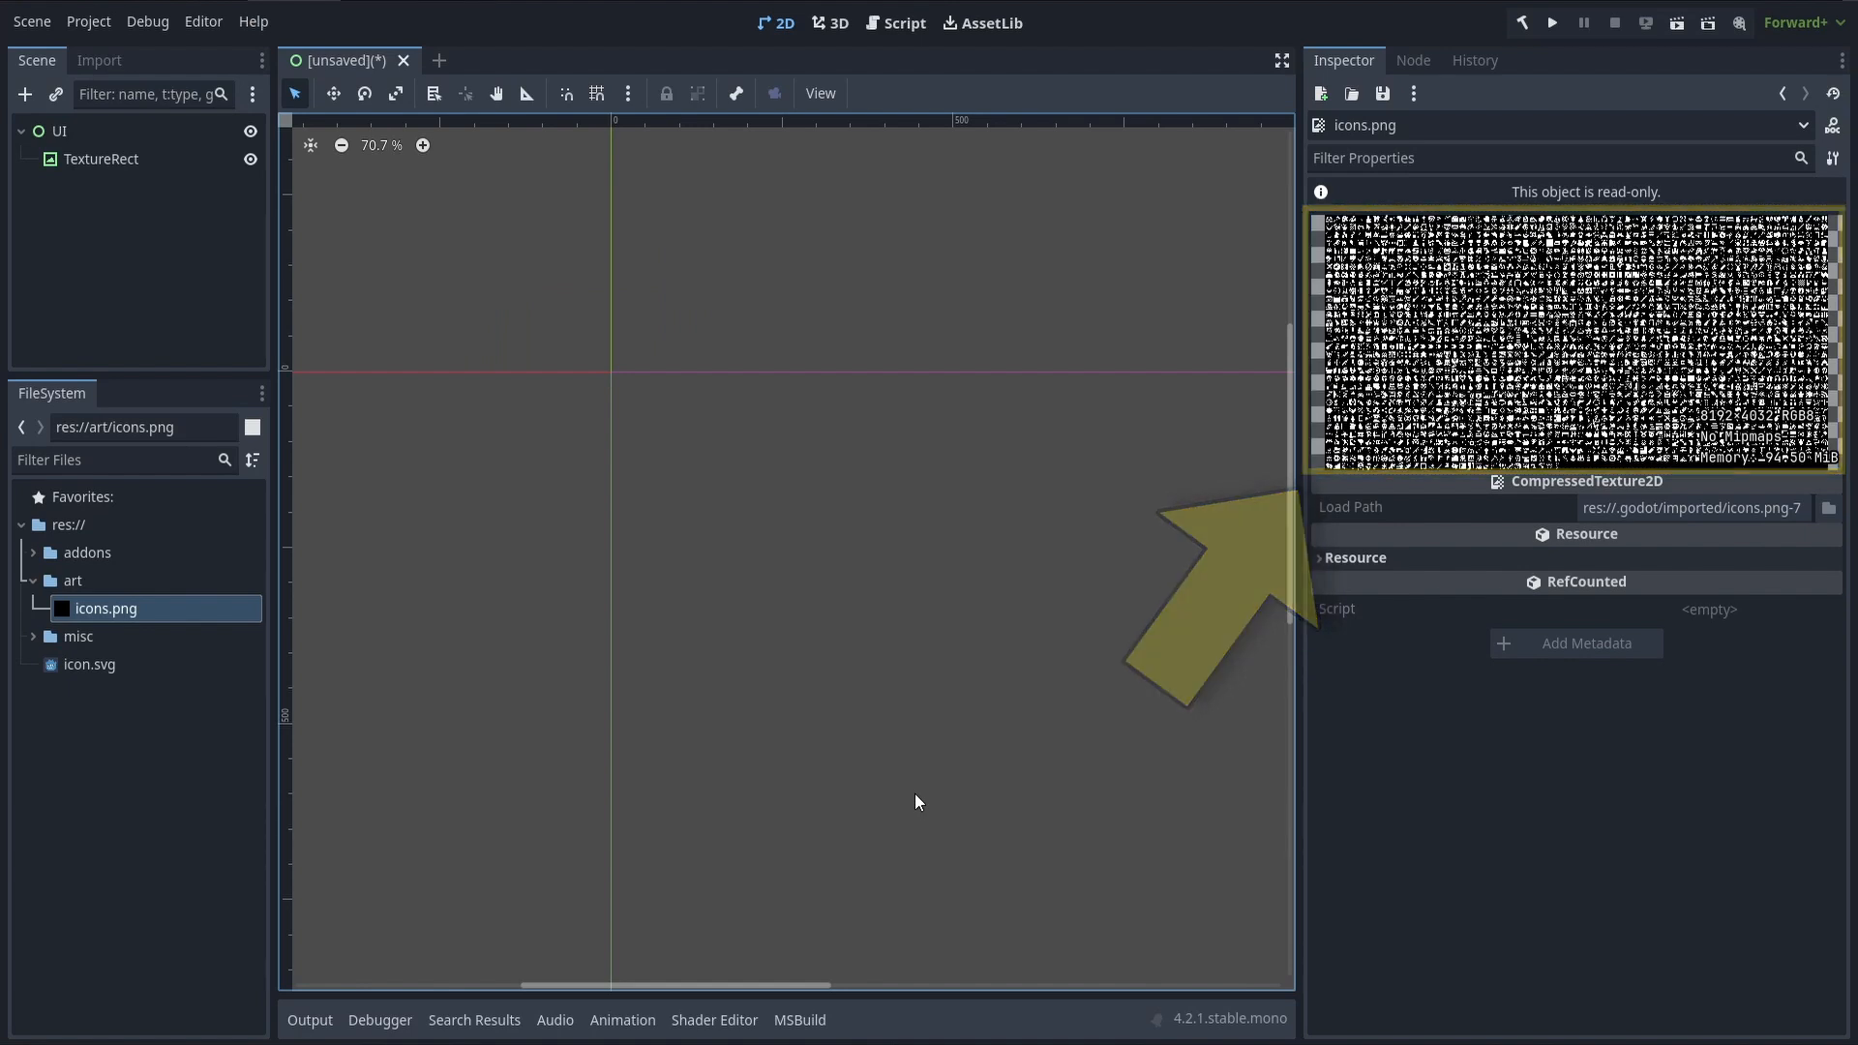
{"action": "left_click", "coordinate": [100, 158]}
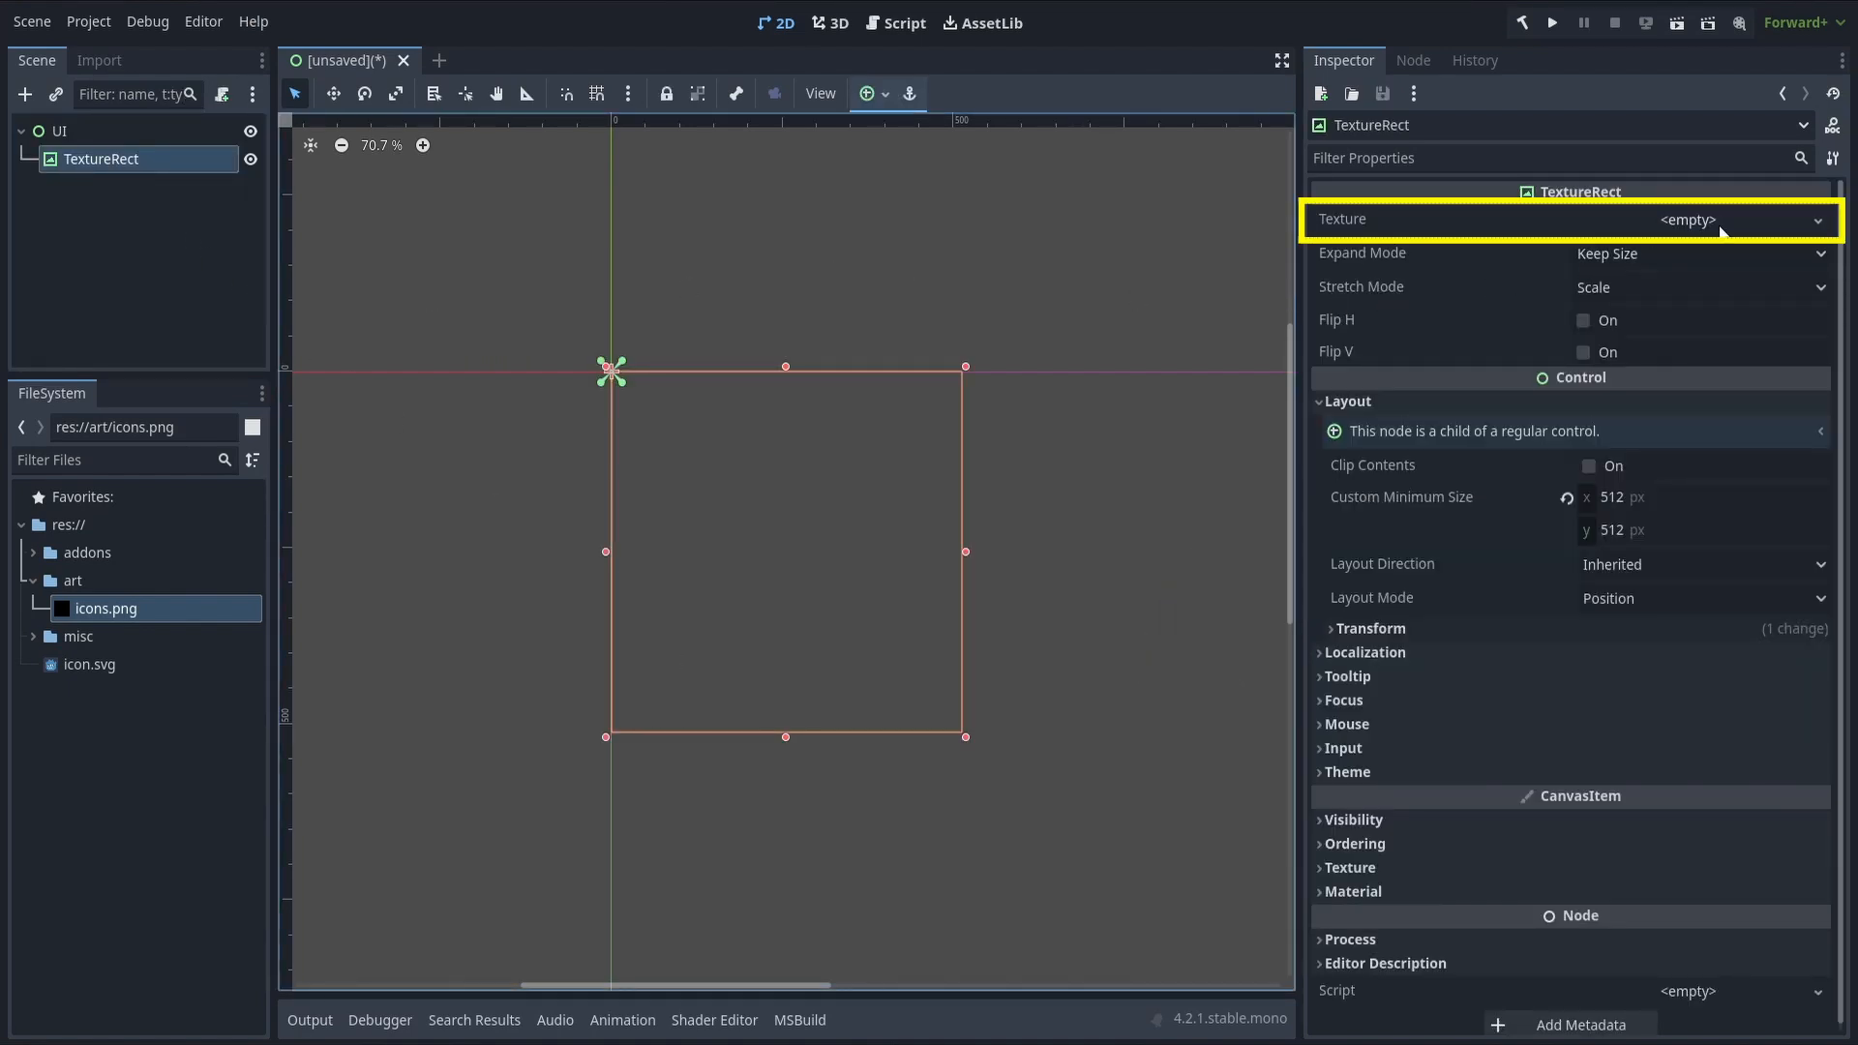
- Give the TextureRect a new AtlasTexture from icons.png with a 128×128 region
{"action": "left_click", "coordinate": [1685, 220]}
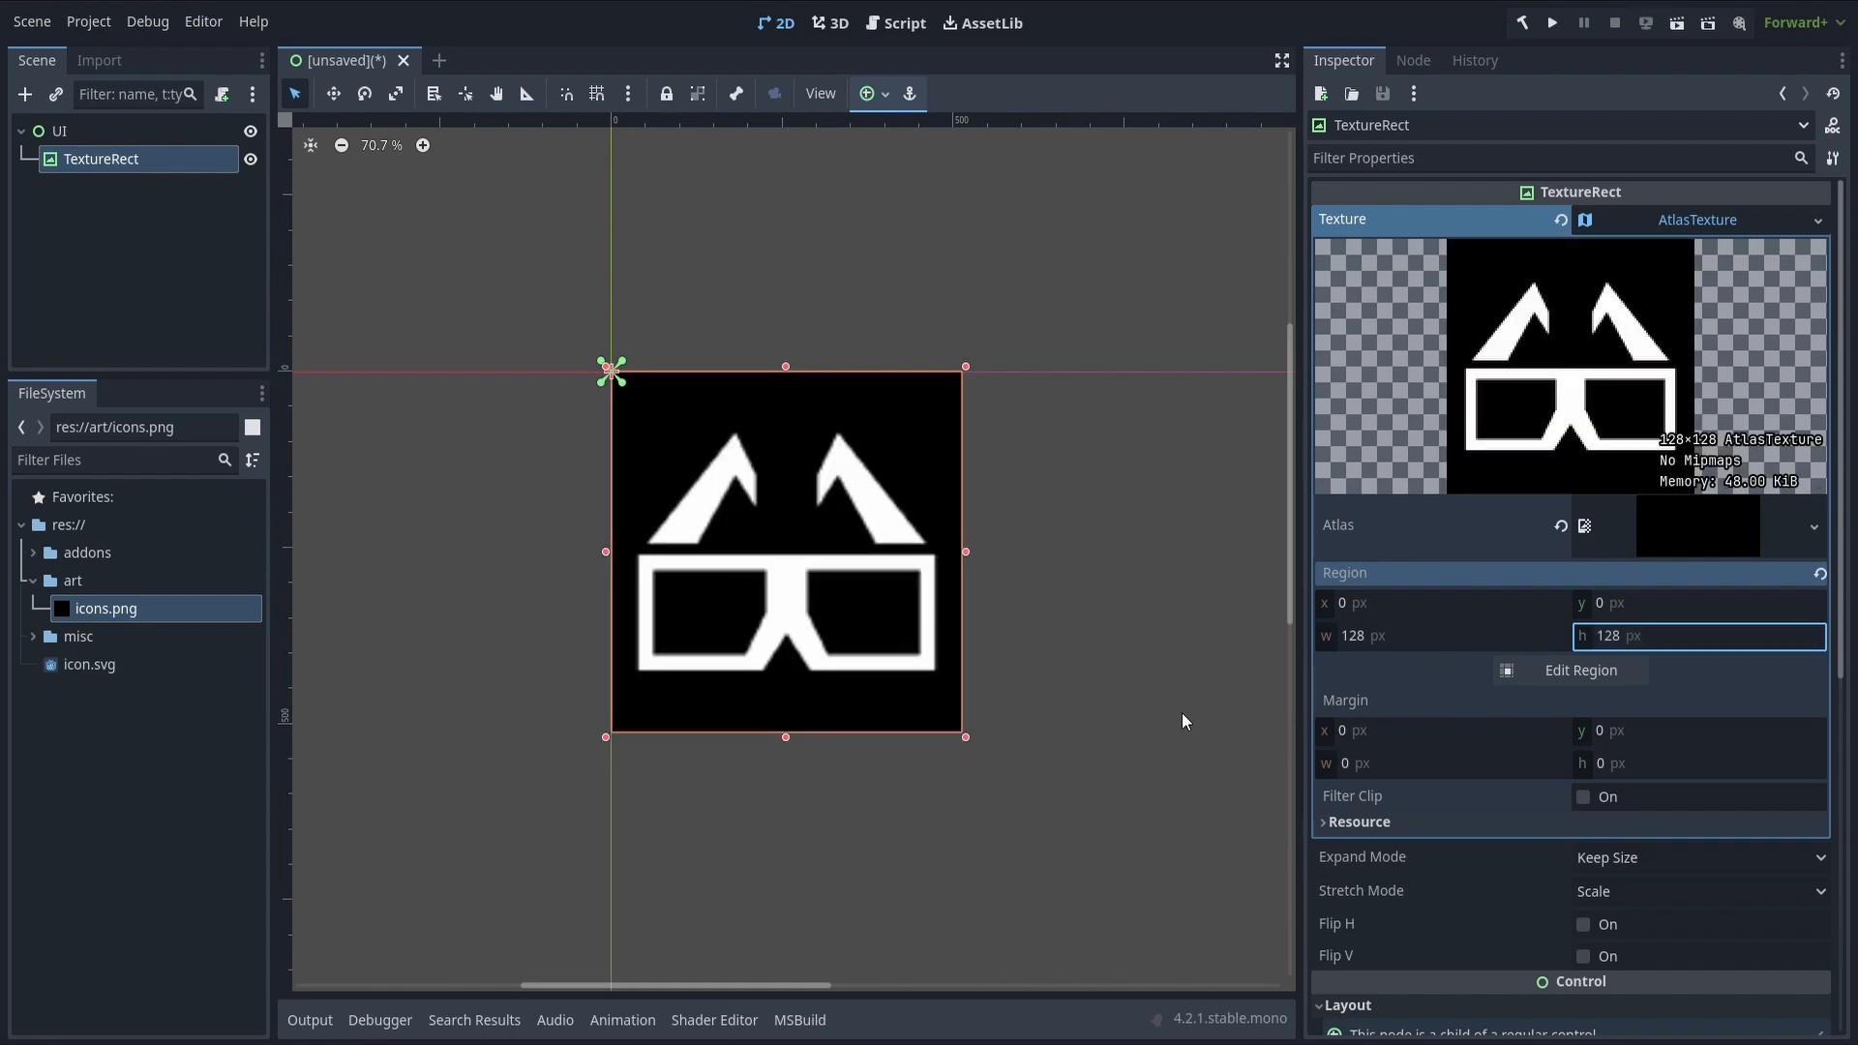
{"action": "type", "text": "128"}
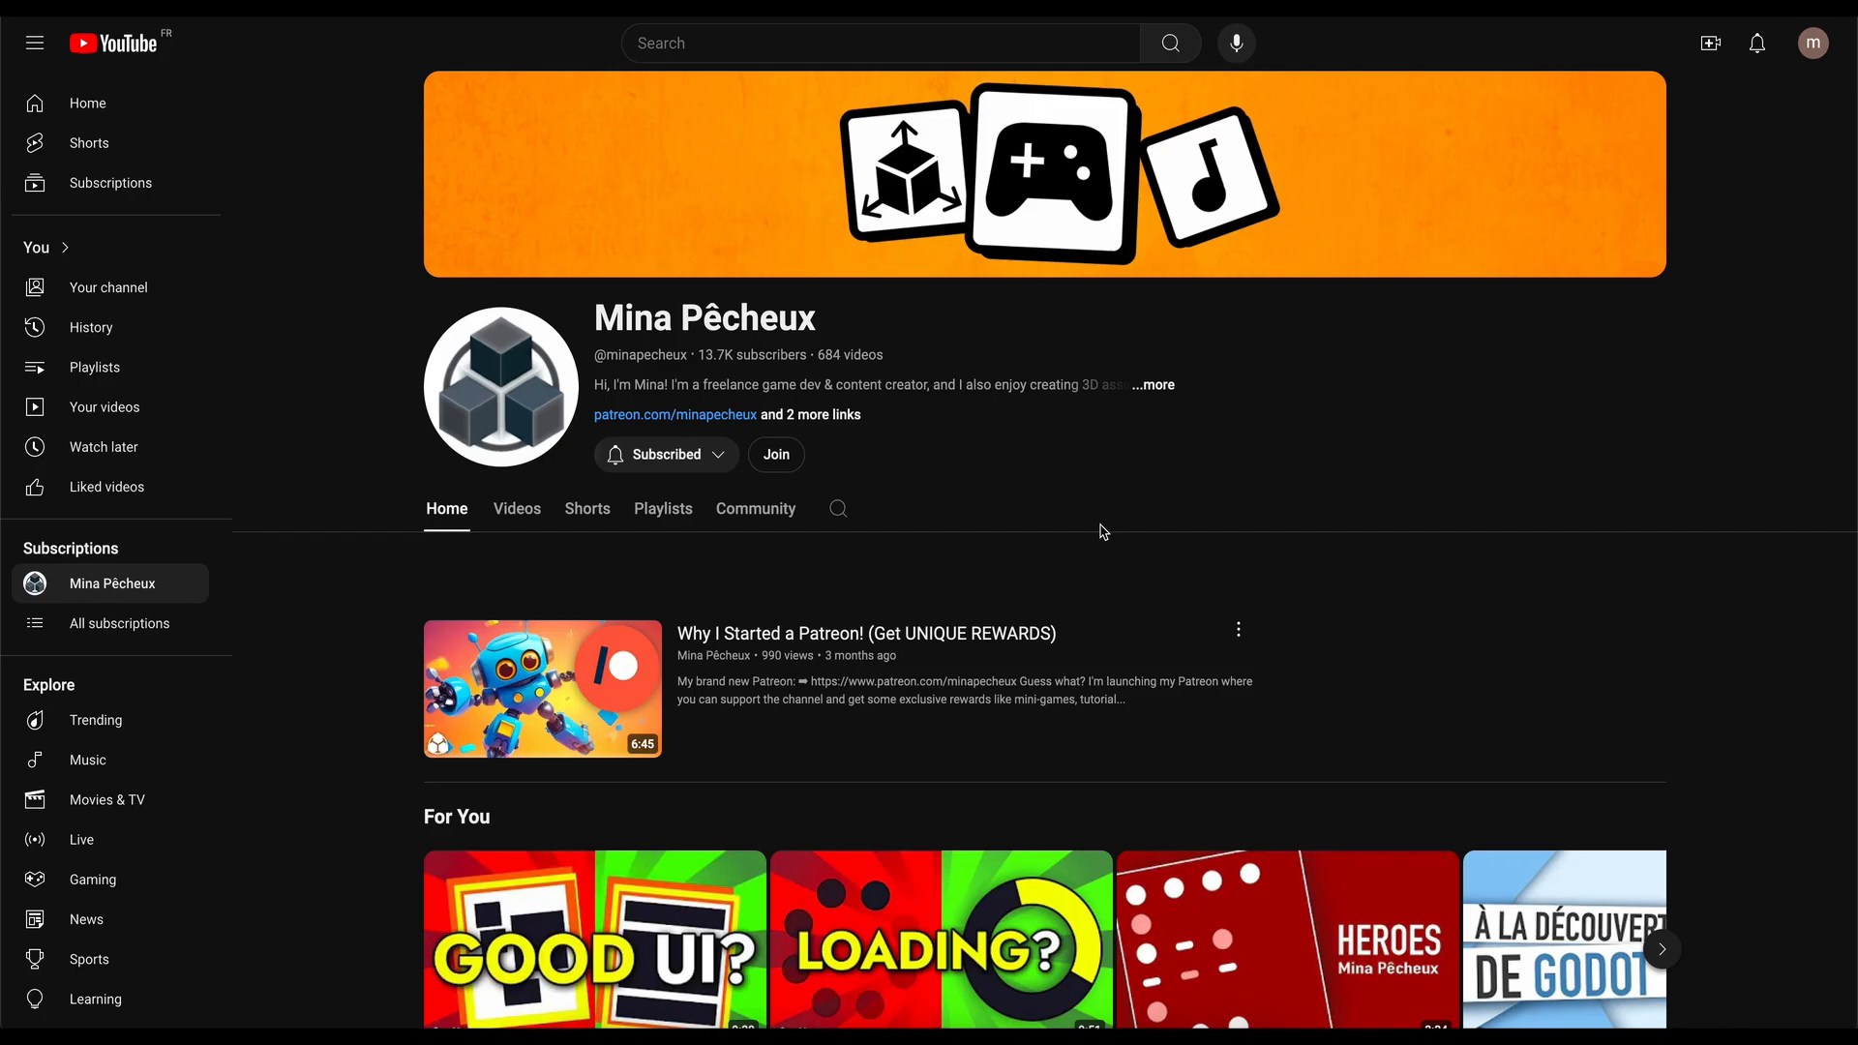
- Open the game-dev creator's YouTube channel home page
{"action": "left_click", "coordinate": [775, 454]}
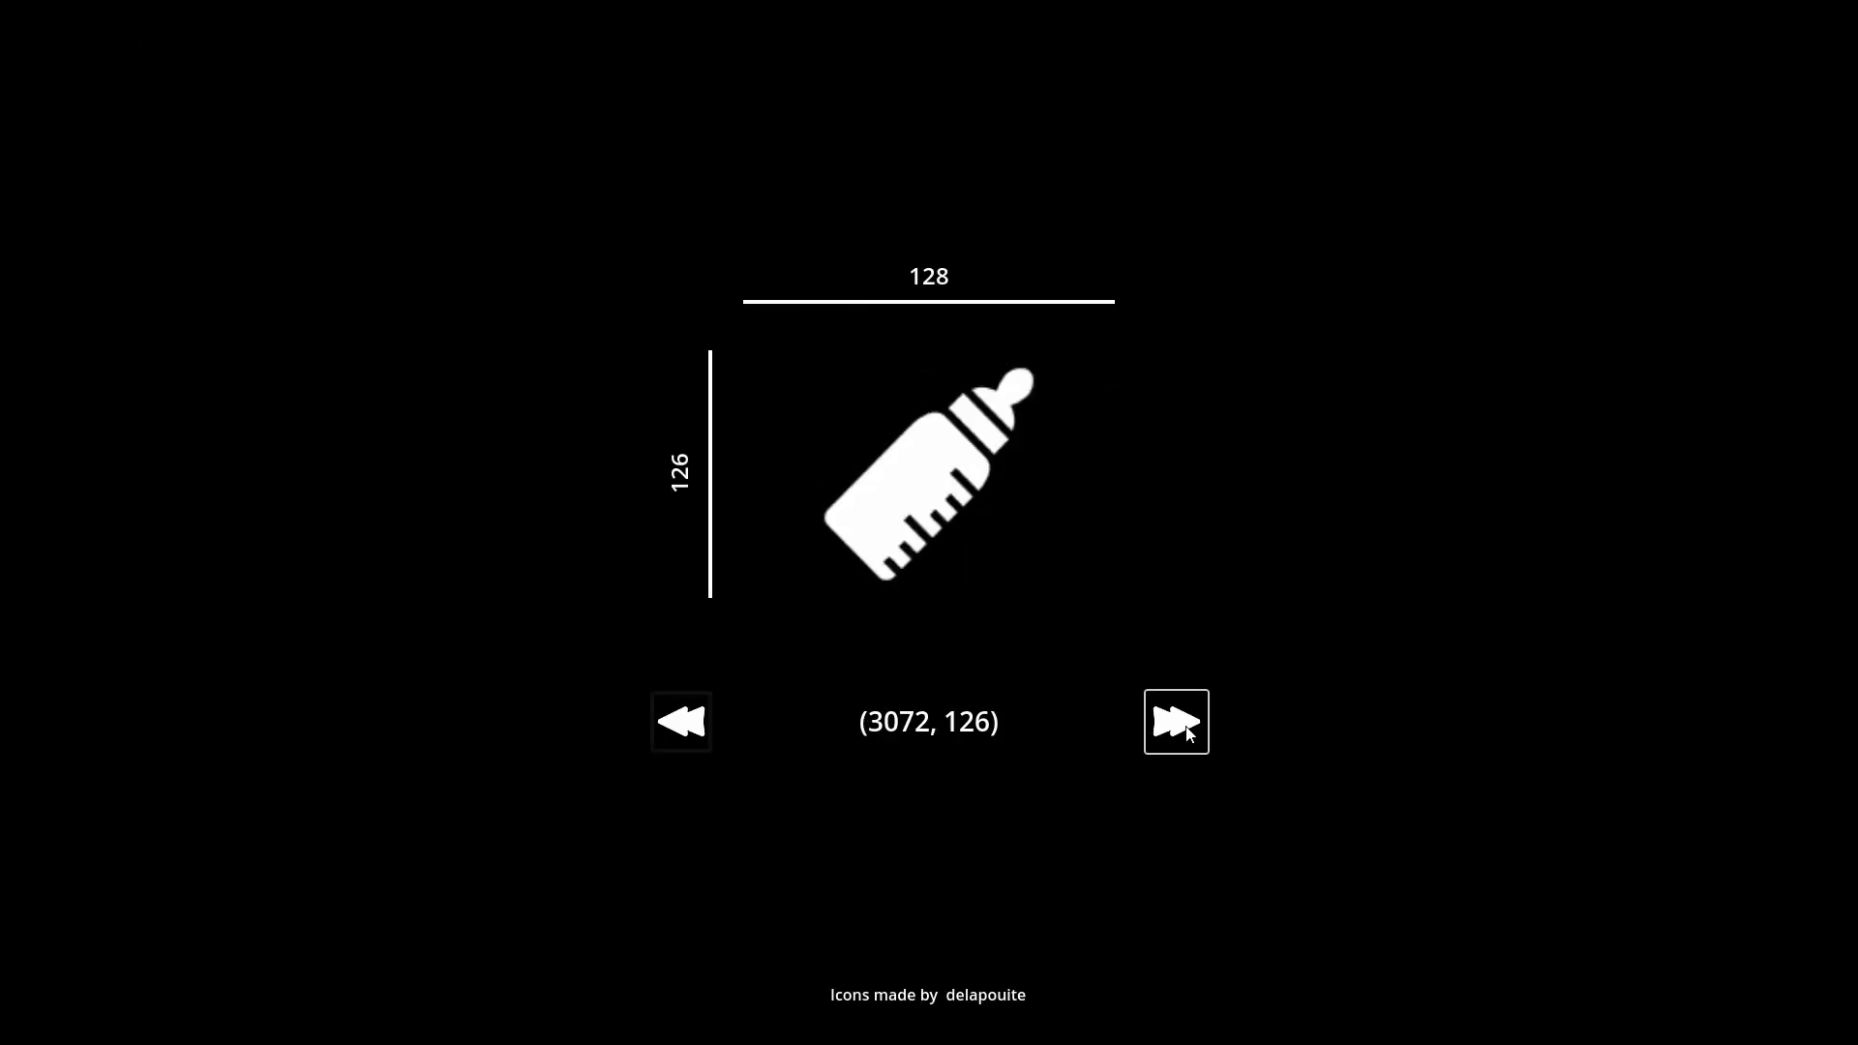
- Advance the icon viewer three times, ending on brass knuckles at (2816, 378)
{"action": "left_click", "coordinate": [1174, 722]}
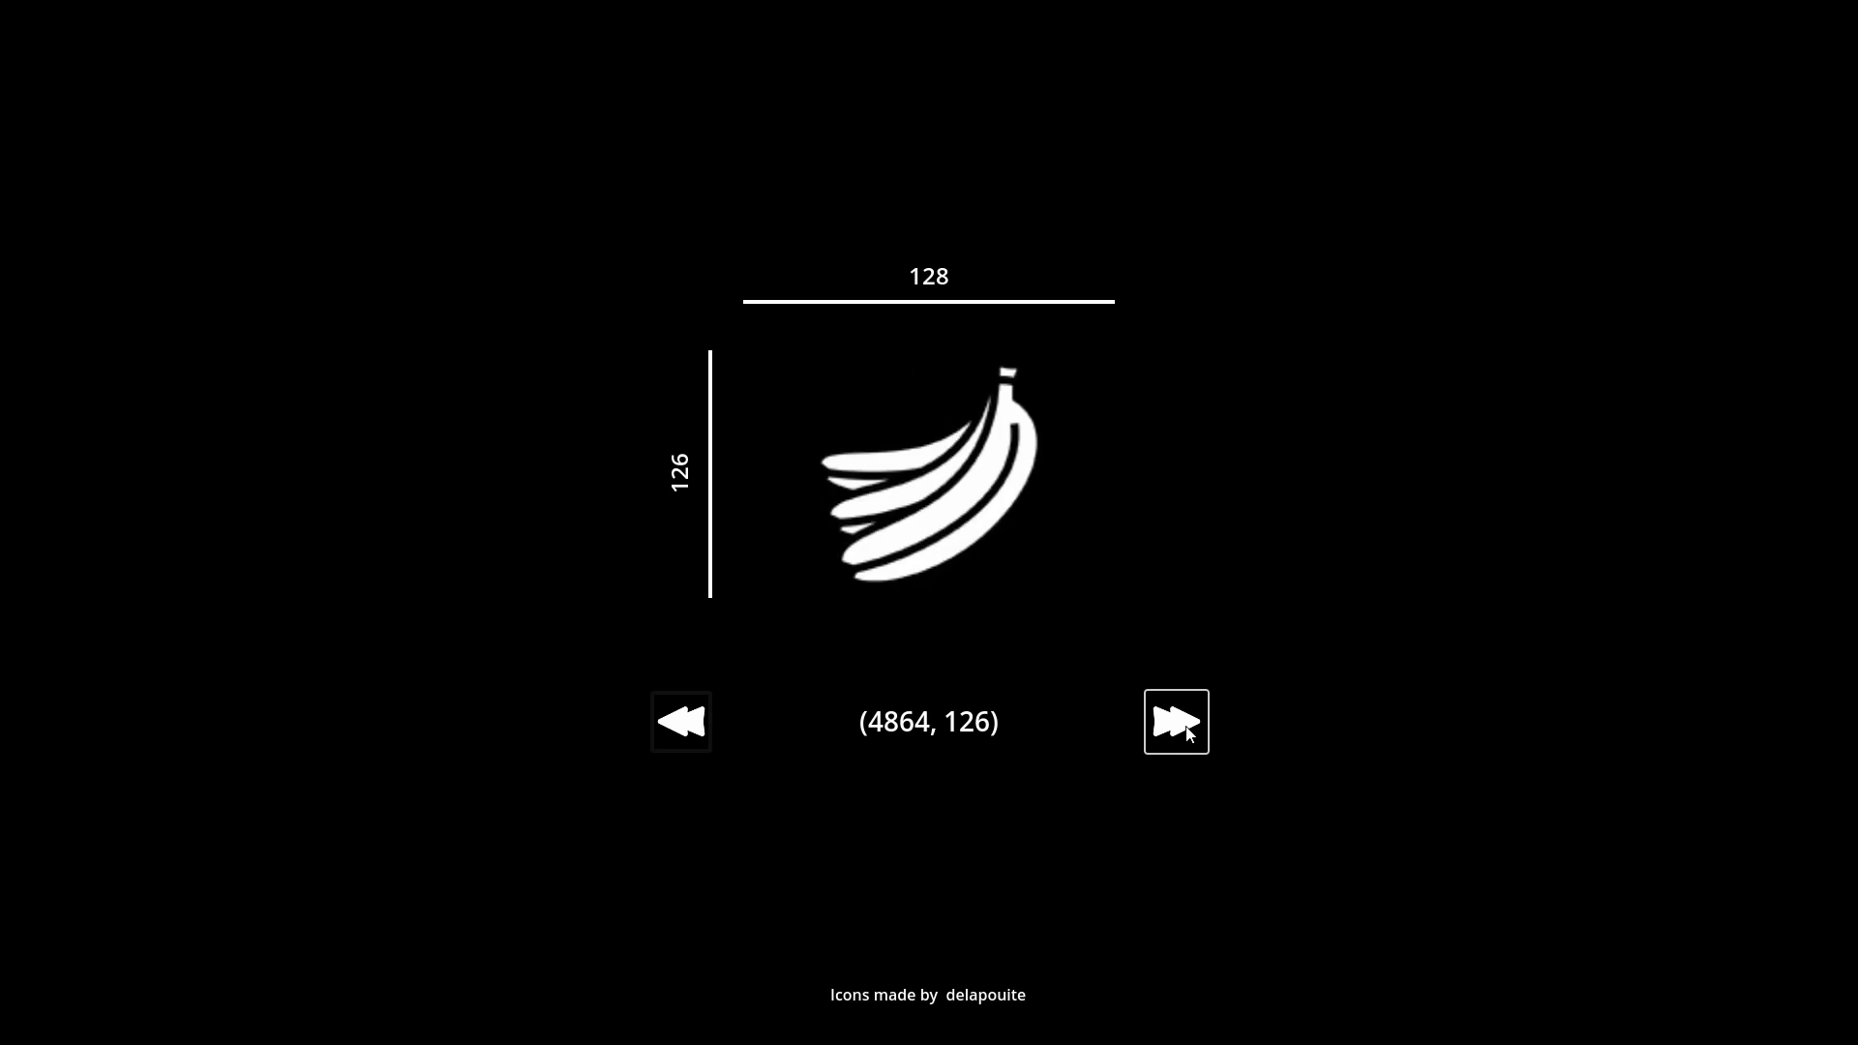
{"action": "left_click", "coordinate": [1174, 722]}
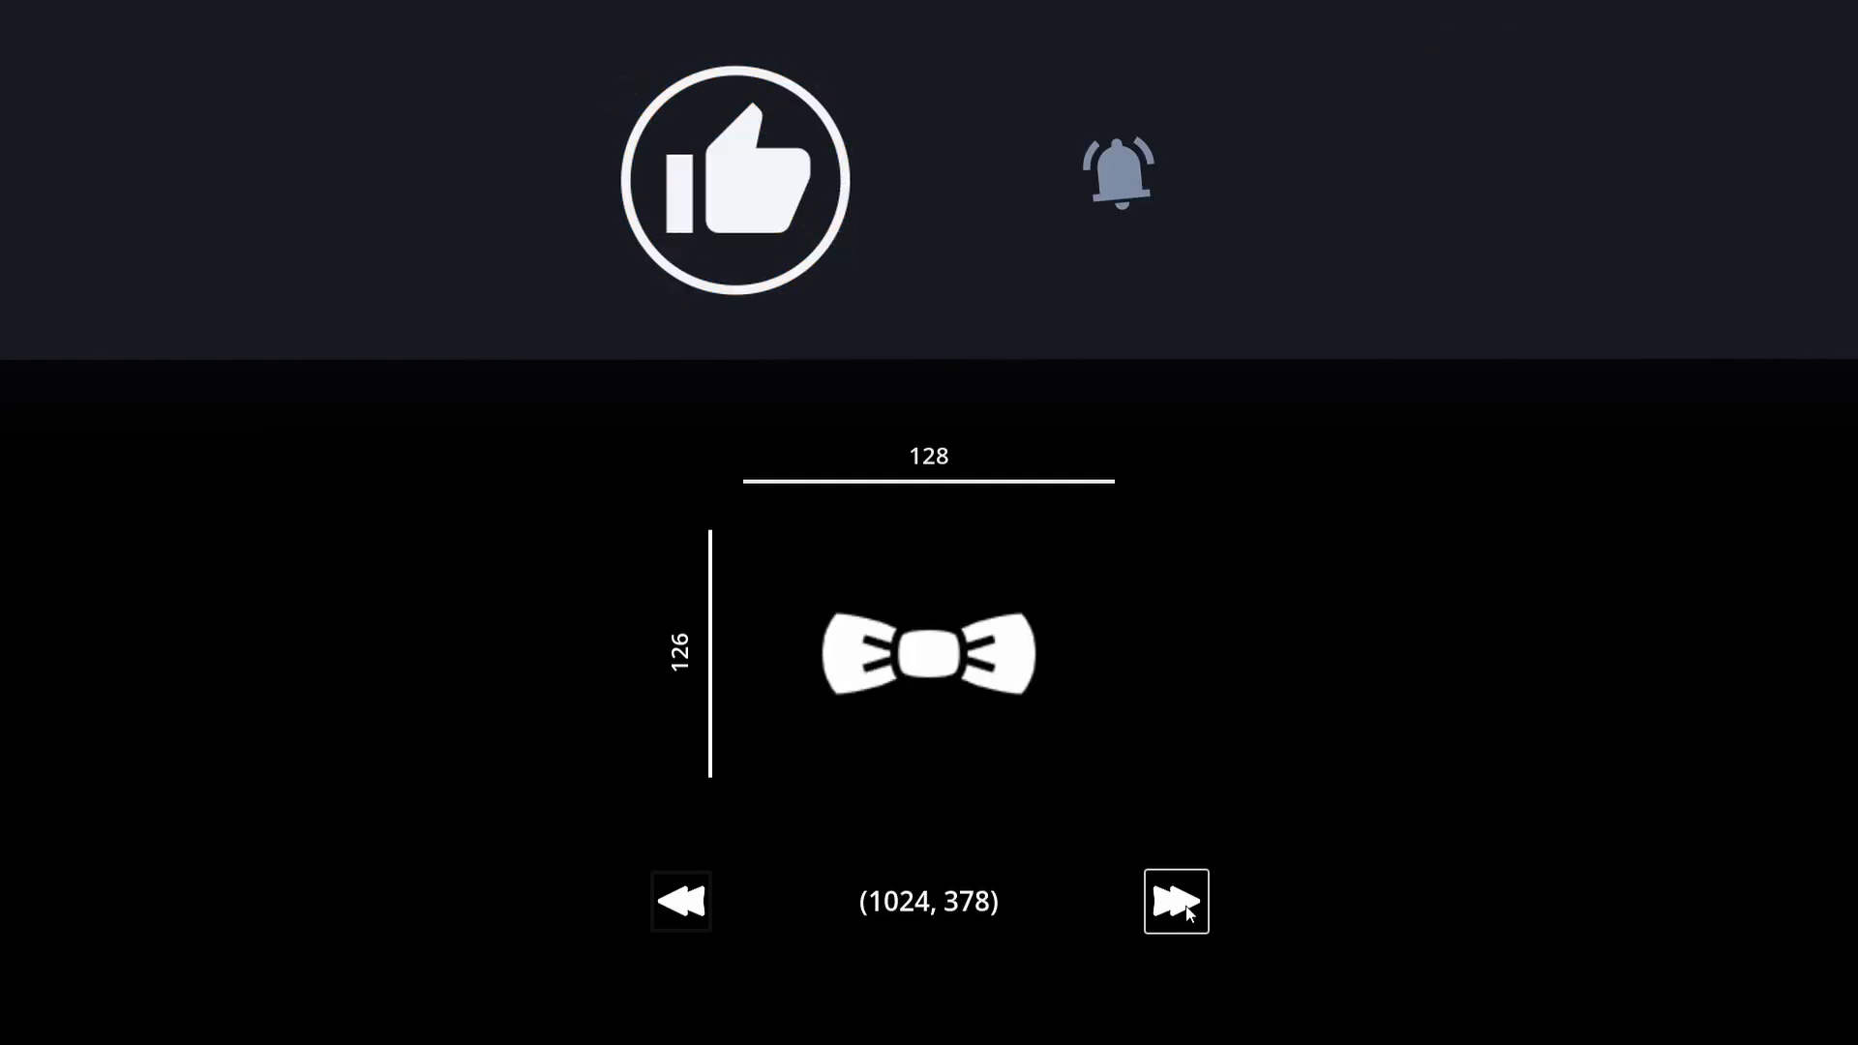
{"action": "left_click", "coordinate": [1173, 901]}
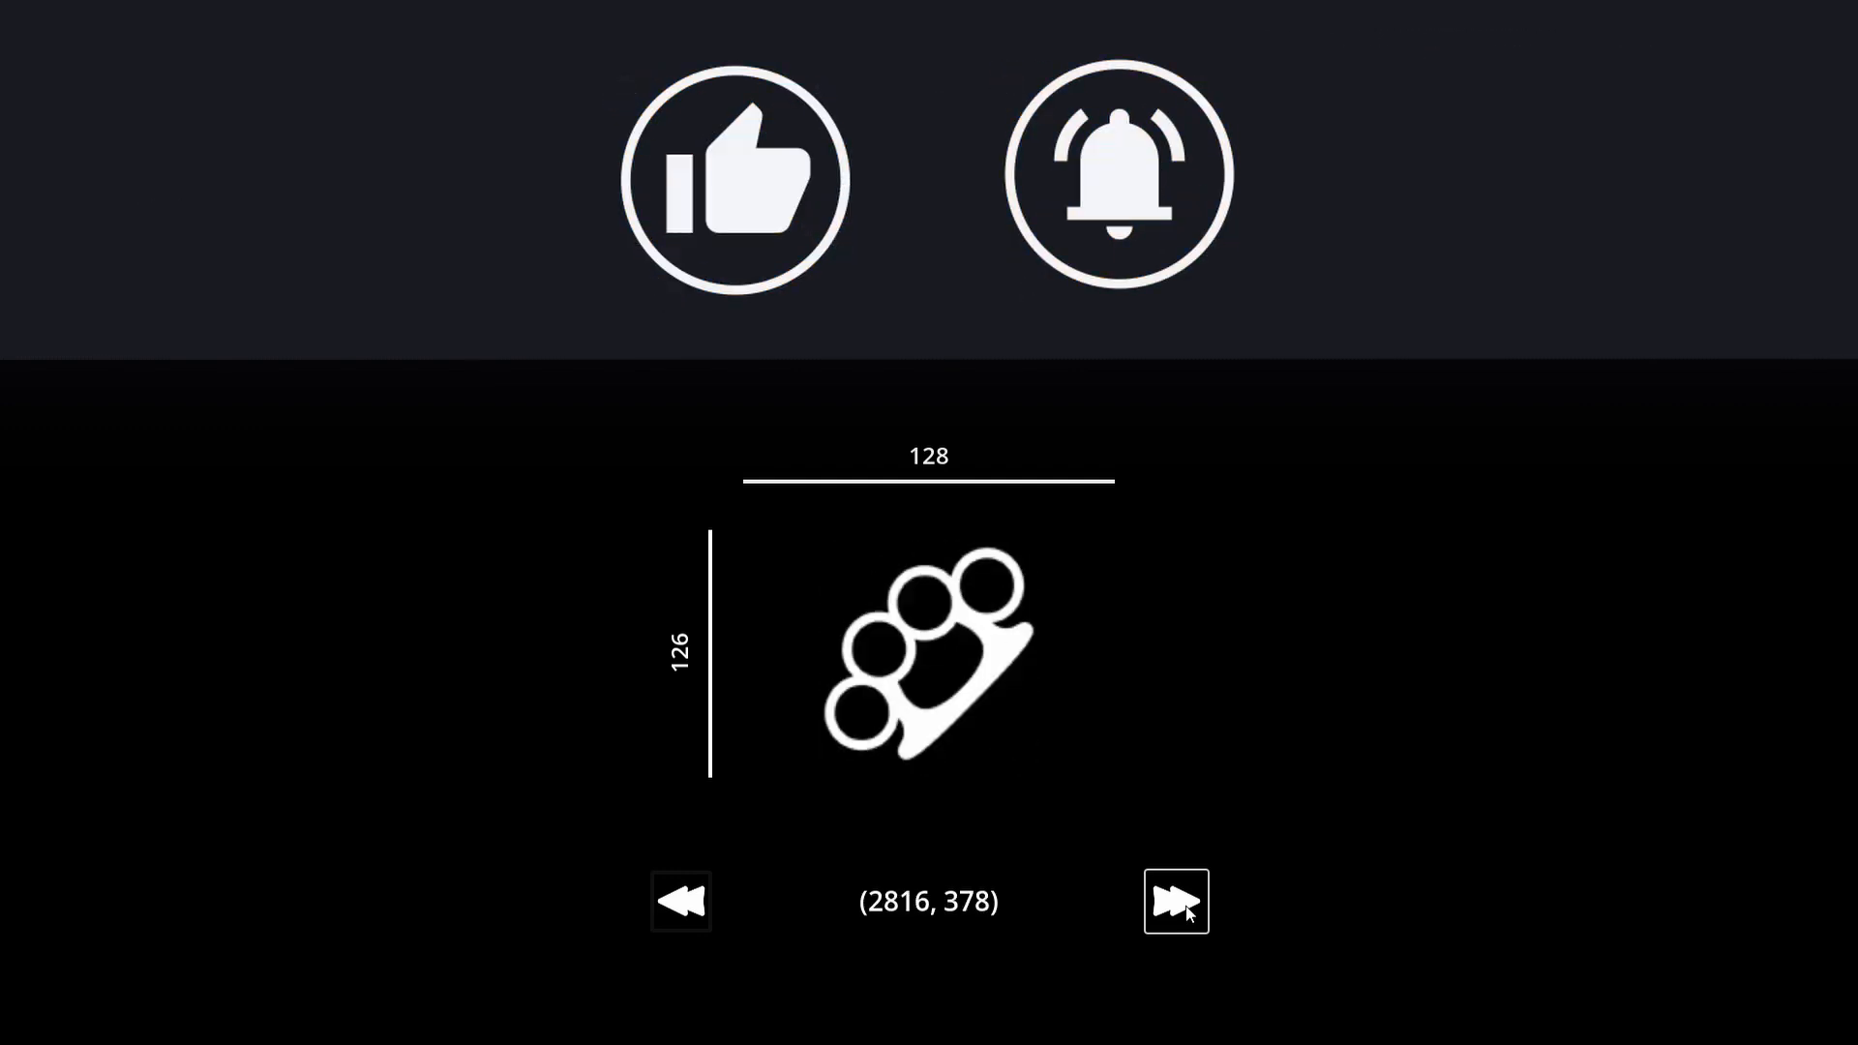